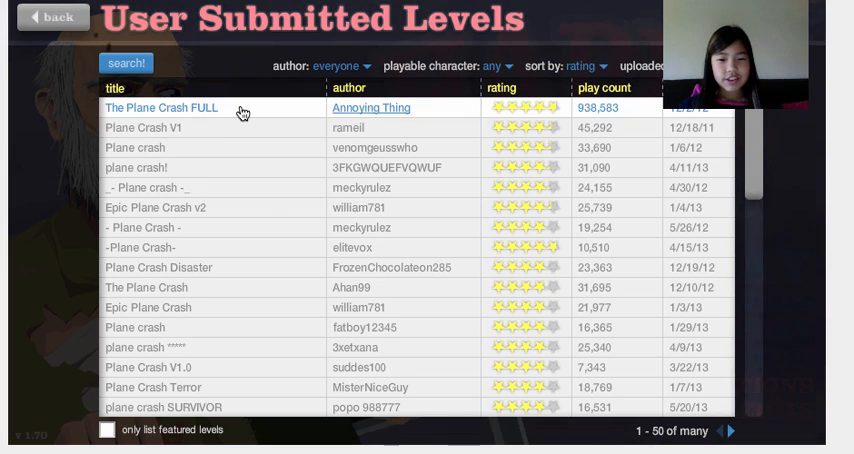
Play The Plane Crash FULL from the user levels, then pause and restart it
{"action": "left_click", "coordinate": [160, 108]}
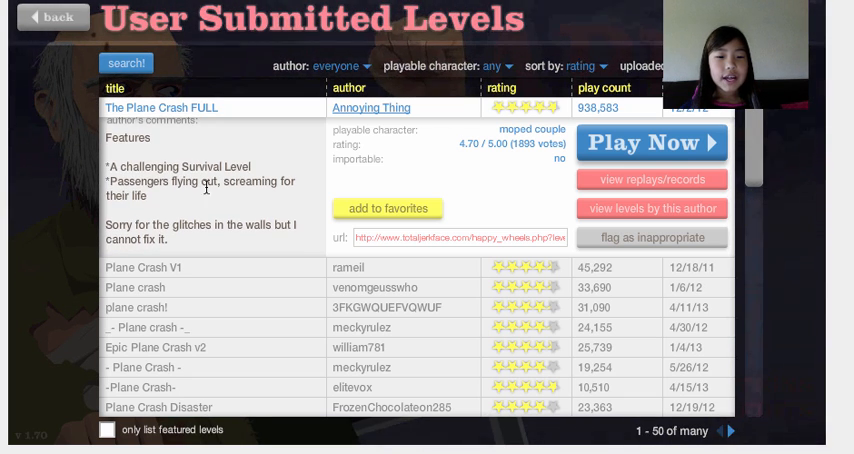
{"action": "scroll", "scroll_direction": "down", "scroll_amount": 3}
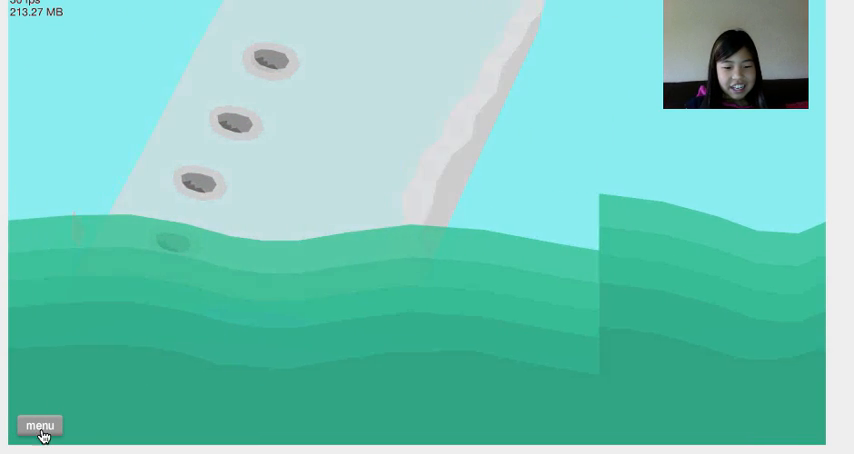
{"action": "left_click", "coordinate": [40, 424]}
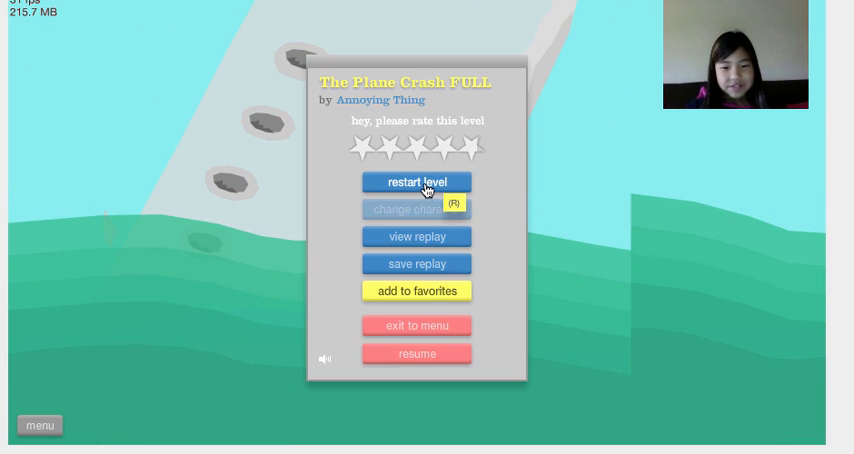
{"action": "left_click", "coordinate": [416, 182]}
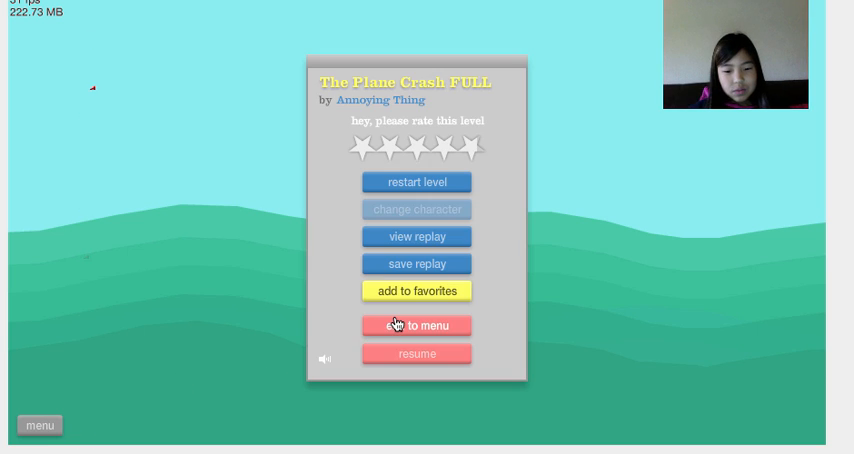
Exit to the level list and play Plane Crash V1 to a 12.50-second victory
{"action": "left_click", "coordinate": [416, 324]}
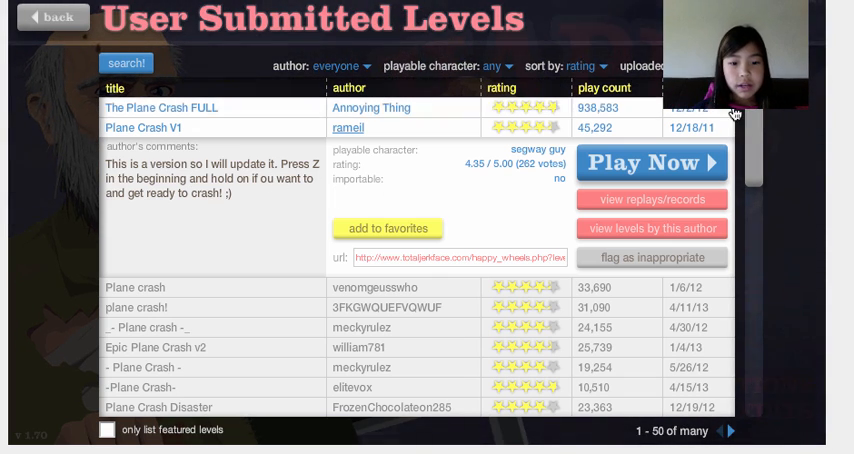
{"action": "left_click", "coordinate": [648, 162]}
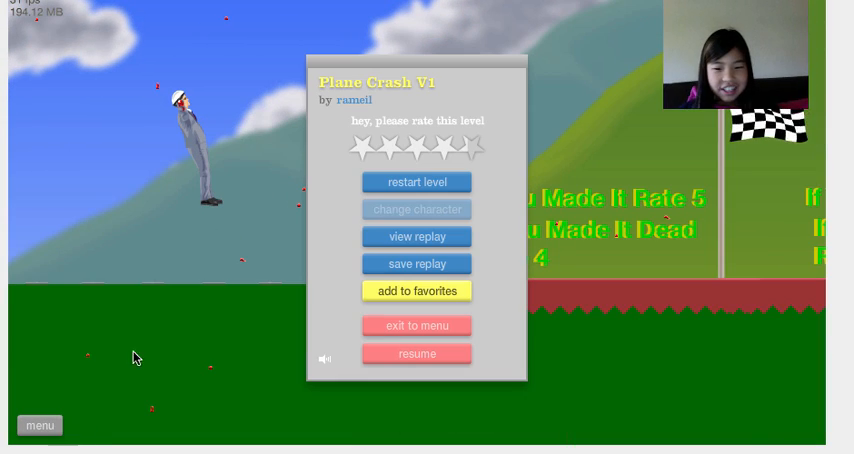
{"action": "left_click", "coordinate": [416, 182]}
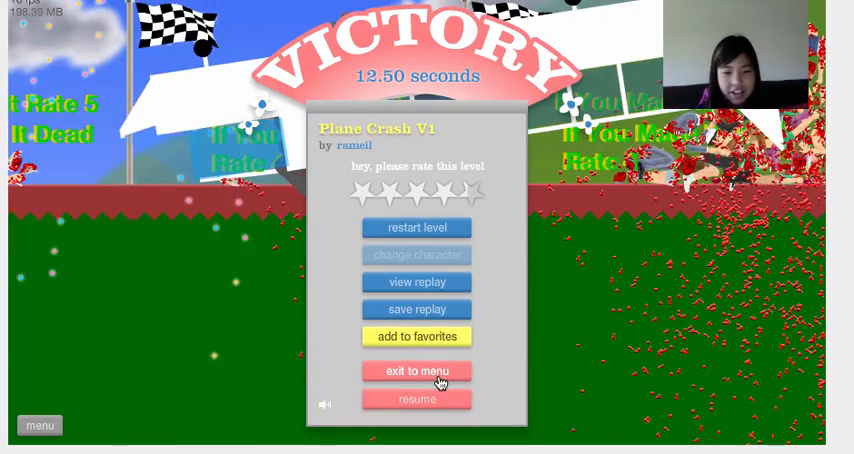
Exit to the list and play venomgeusswho's Plane crash until the plane wrecks
{"action": "left_click", "coordinate": [416, 372]}
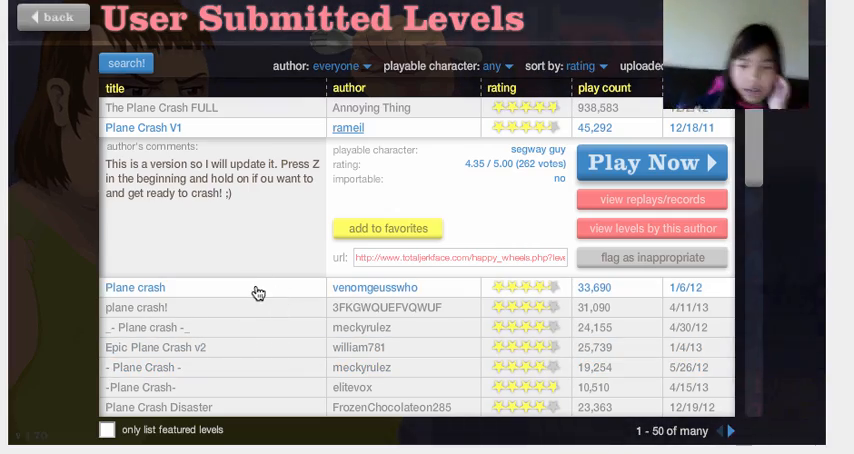
{"action": "left_click", "coordinate": [136, 288]}
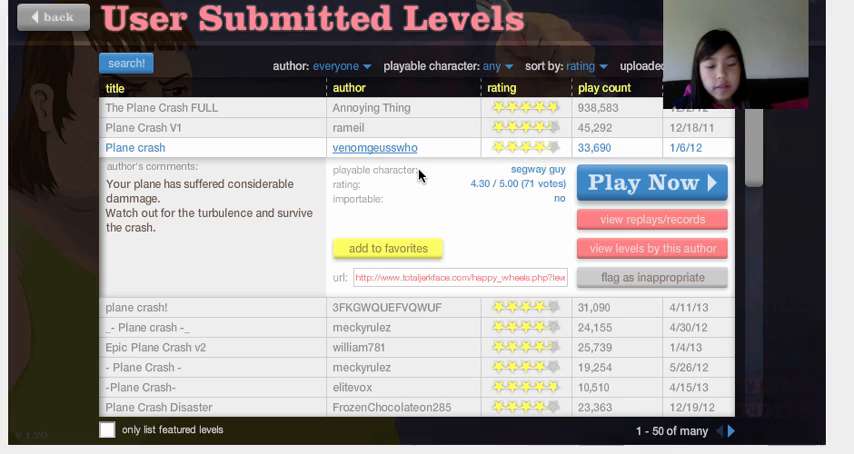
{"action": "left_click", "coordinate": [644, 184]}
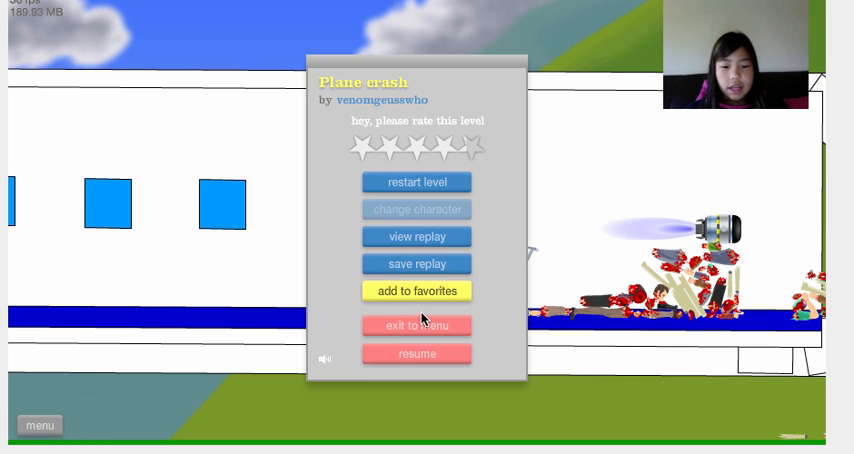
Exit to the list and play the plane crash! level through its crash
{"action": "left_click", "coordinate": [416, 324]}
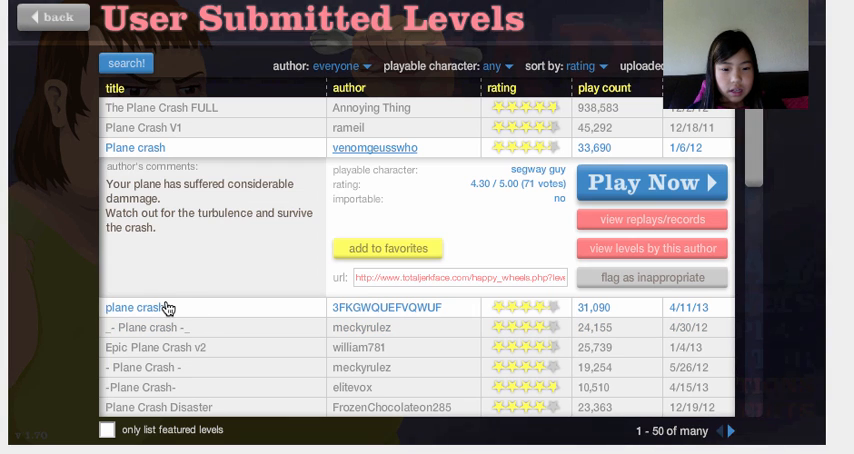
{"action": "left_click", "coordinate": [140, 308]}
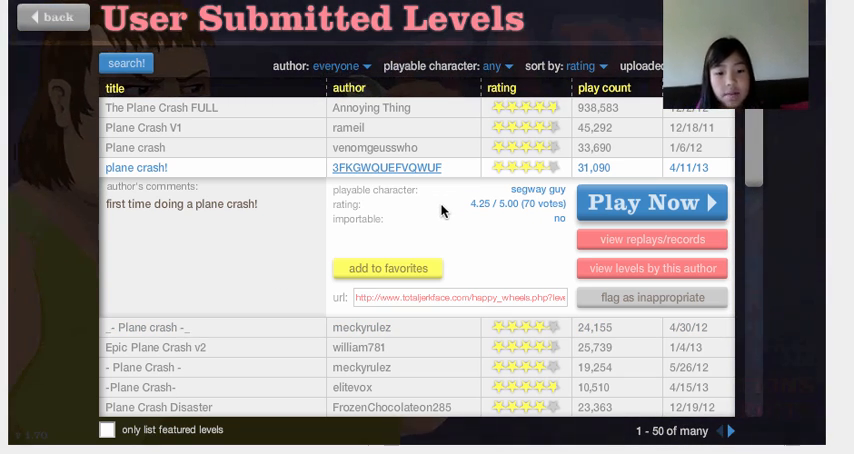
{"action": "left_click", "coordinate": [652, 202]}
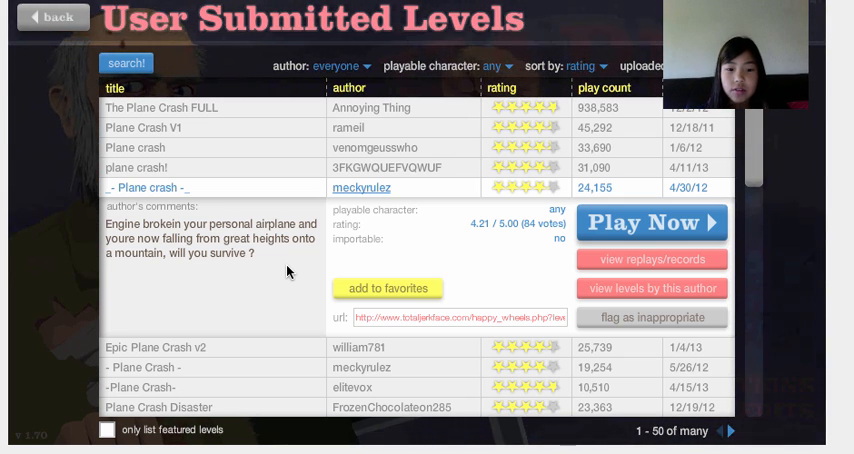
Play meckyrulez's - Plane crash - level and restart it to replay the crash
{"action": "left_click", "coordinate": [650, 222]}
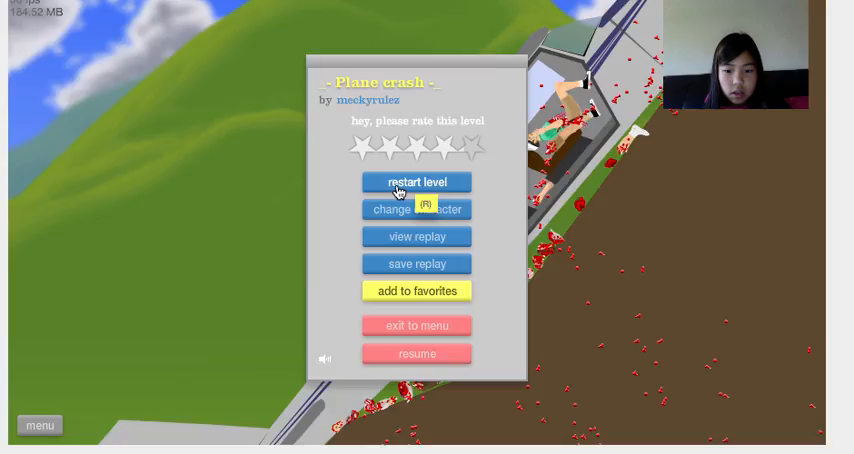
{"action": "left_click", "coordinate": [416, 182]}
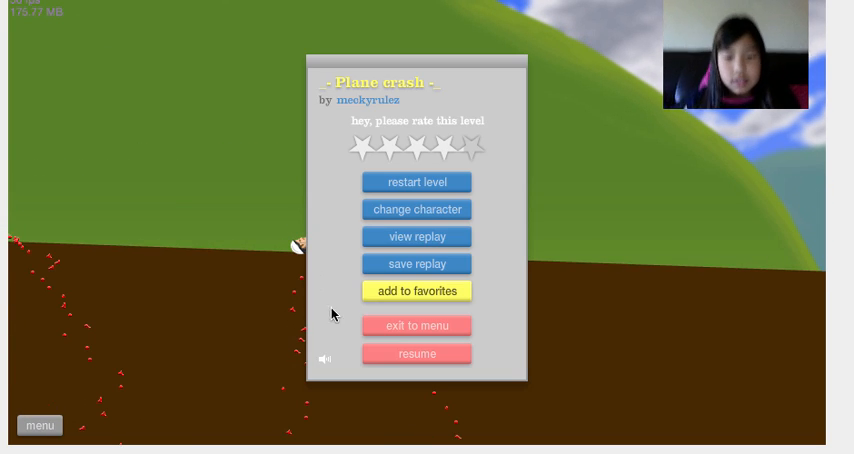
Exit to the list and select Epic Plane Crash v2 by william781
{"action": "left_click", "coordinate": [416, 324]}
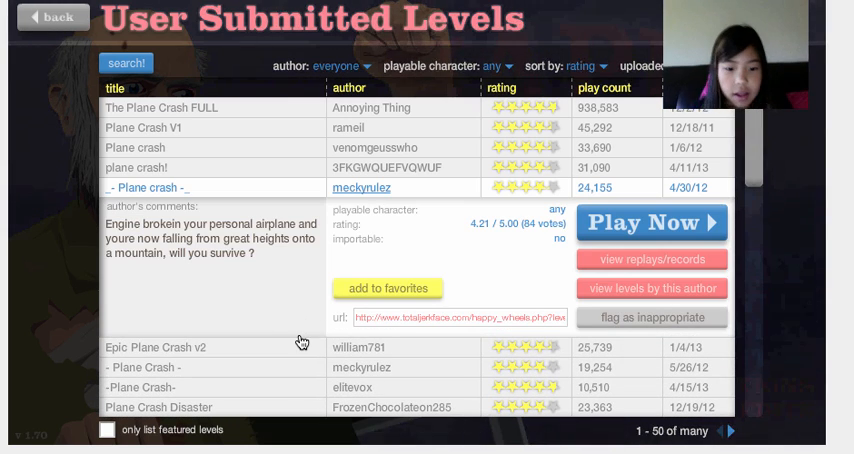
{"action": "left_click", "coordinate": [154, 348]}
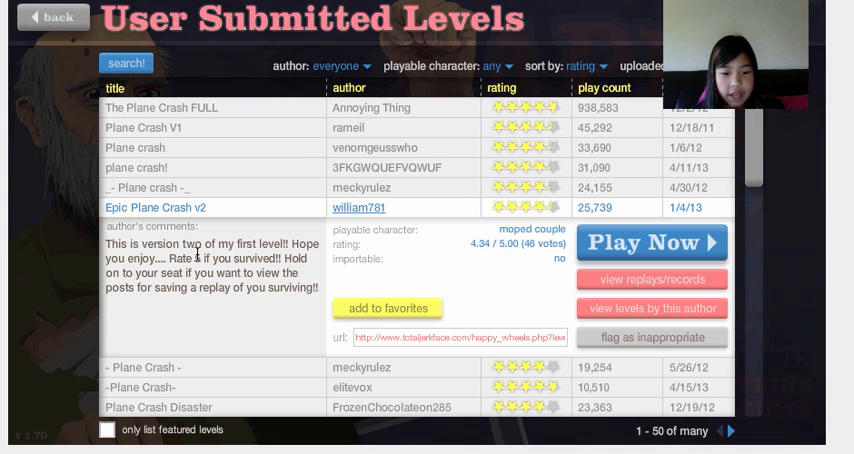
{"action": "mouse_move", "coordinate": [258, 342]}
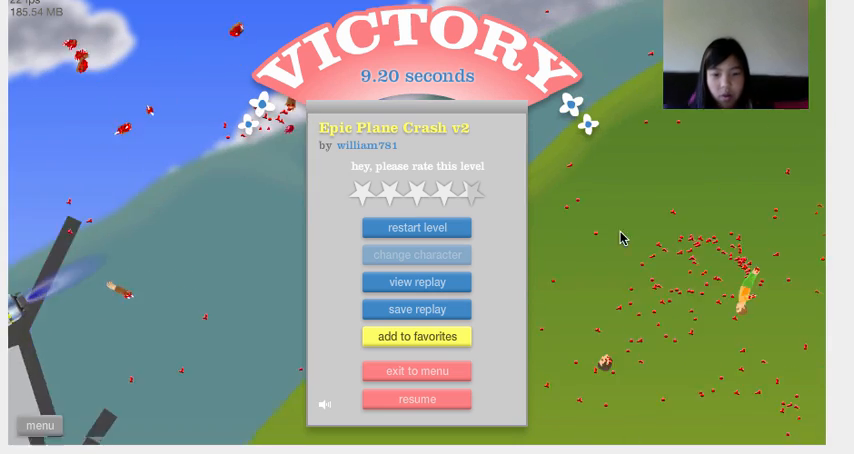
Leave the victory screen, play the second - Plane Crash - level and pause it
{"action": "left_click", "coordinate": [416, 372]}
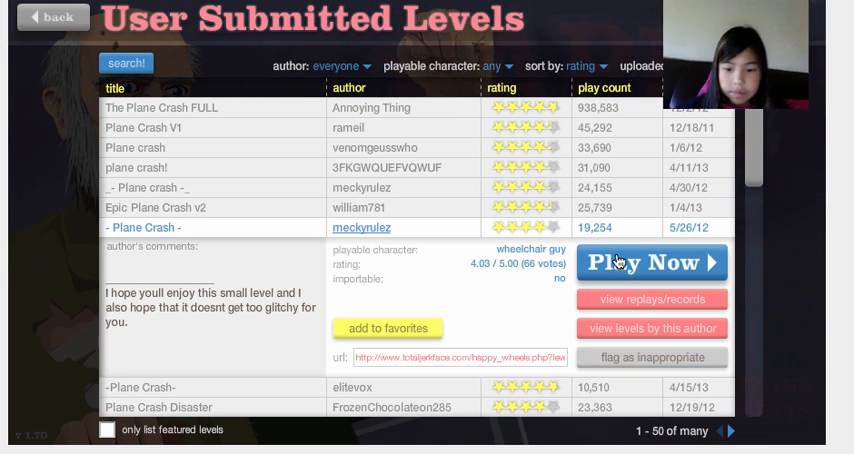
{"action": "left_click", "coordinate": [650, 262]}
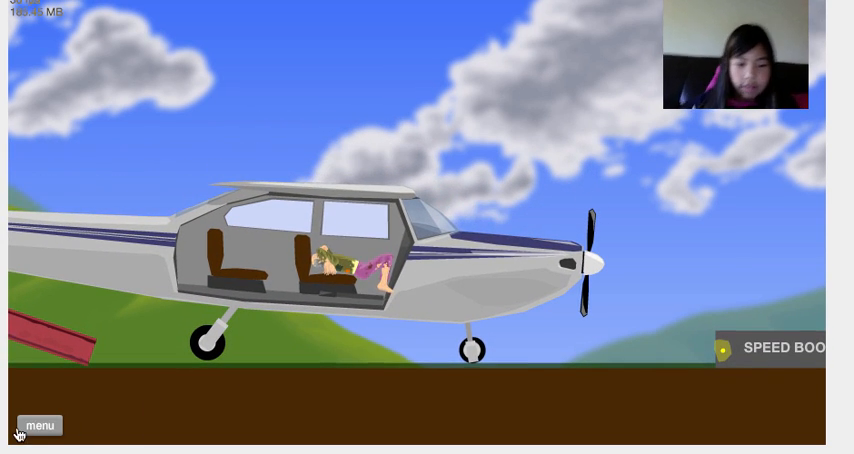
{"action": "left_click", "coordinate": [40, 424]}
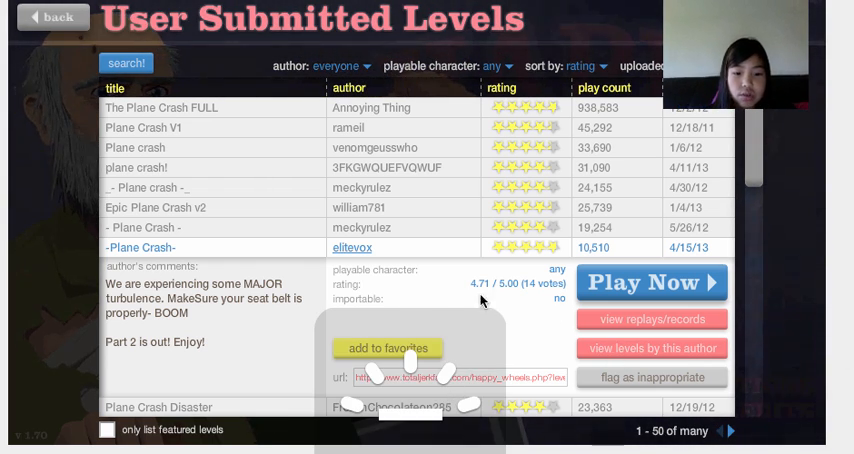
Play elitevox's -Plane Crash- until the character is thrown from the plane
{"action": "left_click", "coordinate": [652, 284]}
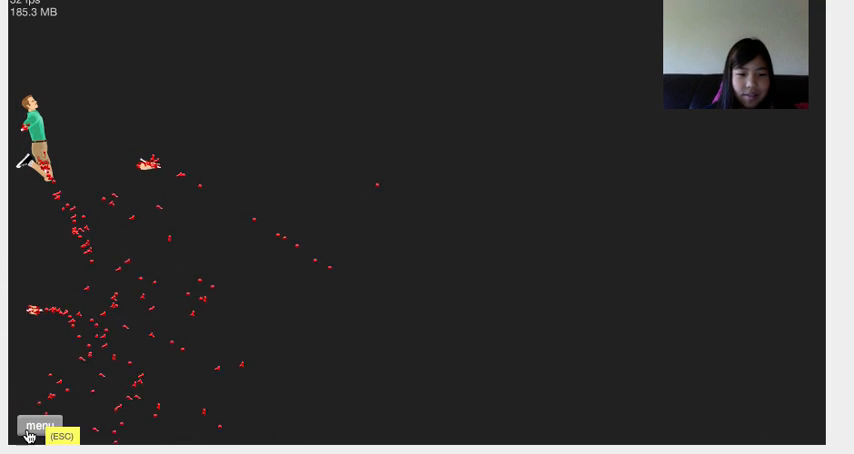
Pause the level and move on to Plane Crash Disaster with its sliding seats
{"action": "left_click", "coordinate": [40, 426]}
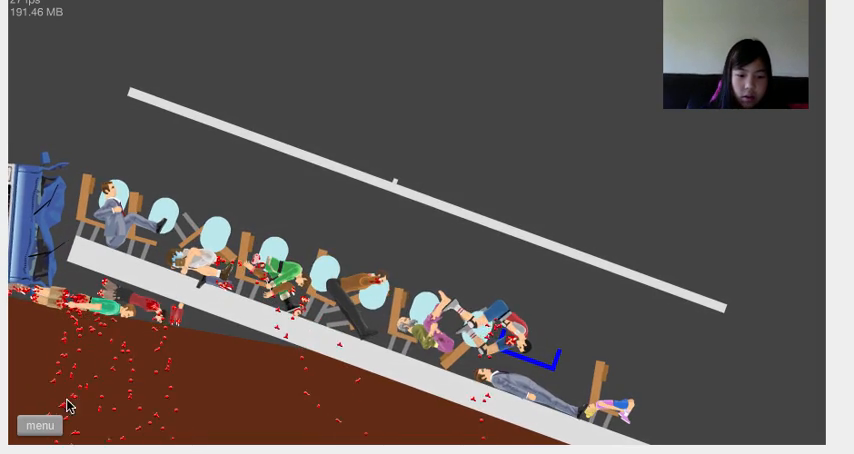
Exit to the list and start The Plane Crash by Ahan99 at character selection
{"action": "left_click", "coordinate": [40, 424]}
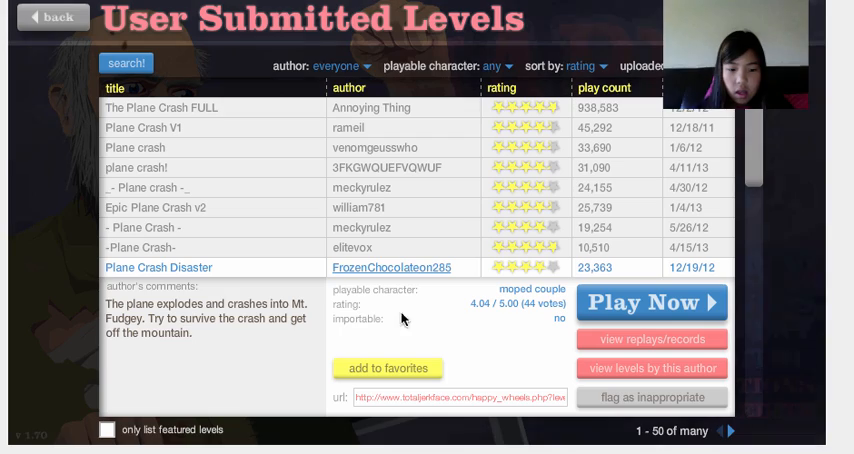
{"action": "scroll", "scroll_direction": "down", "scroll_amount": 3}
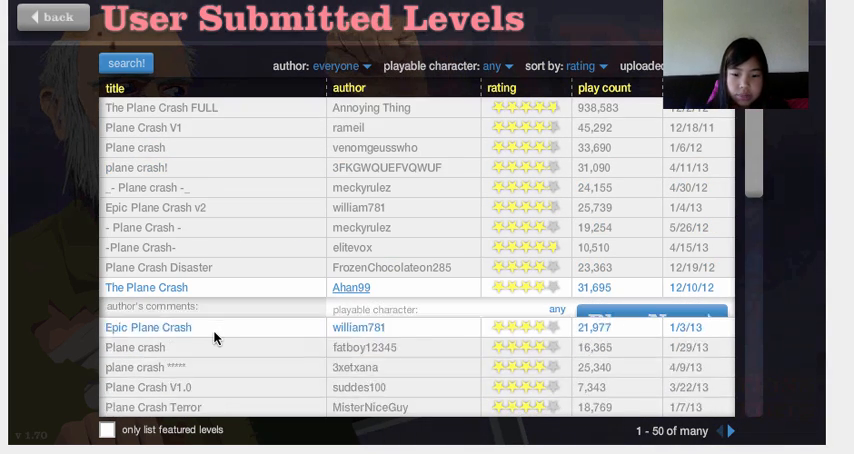
{"action": "left_click", "coordinate": [146, 288]}
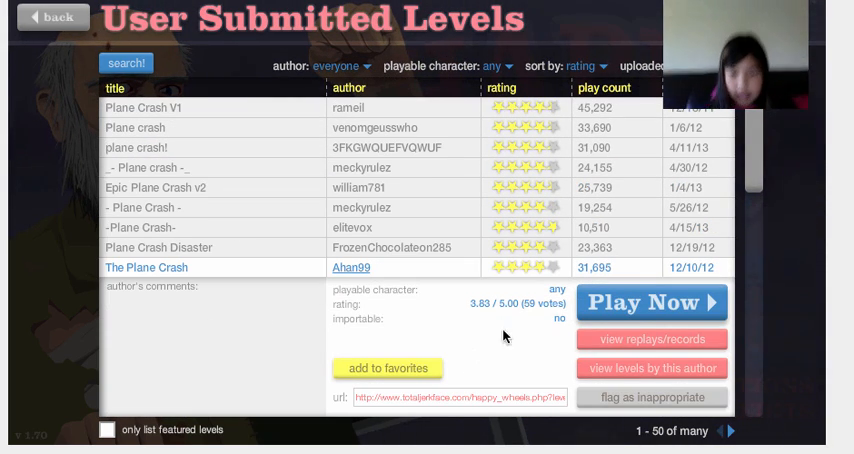
{"action": "left_click", "coordinate": [650, 302]}
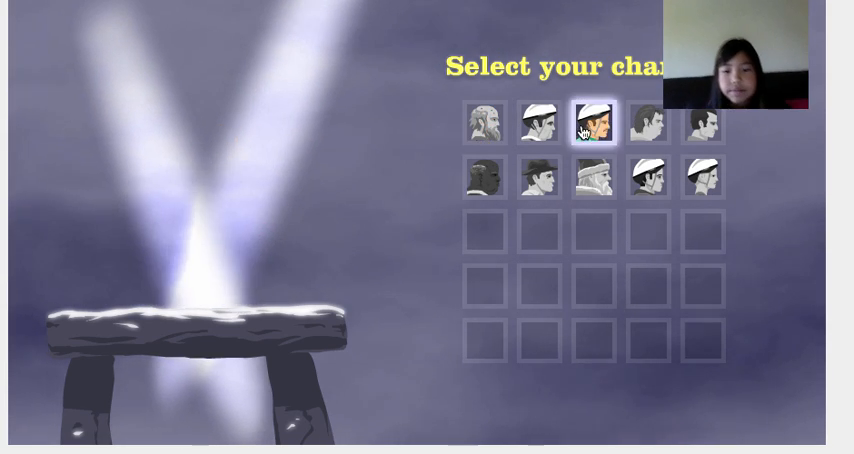